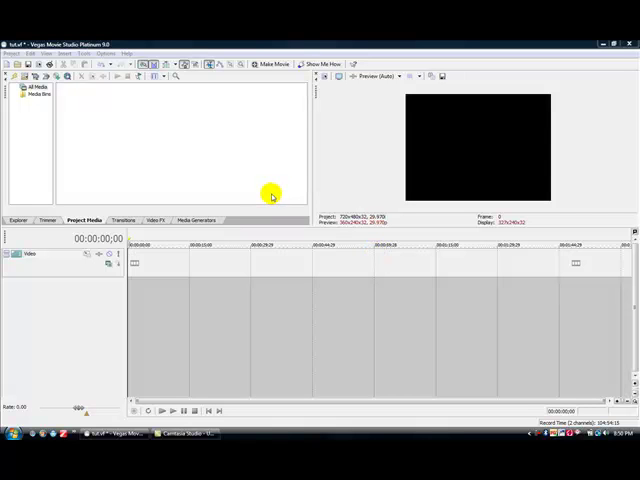
mouse_move(310, 200)
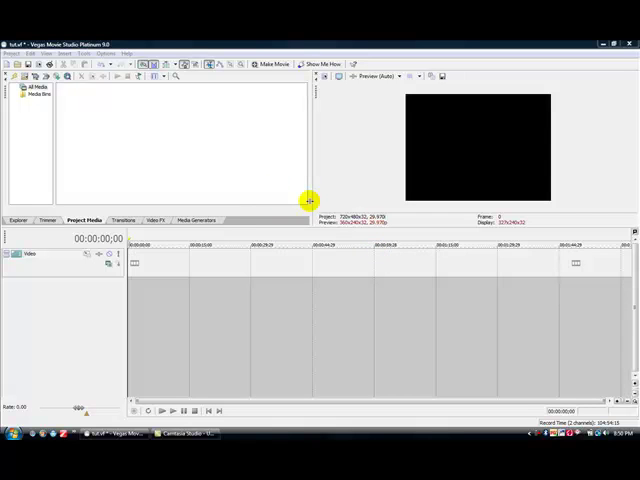
mouse_move(324, 42)
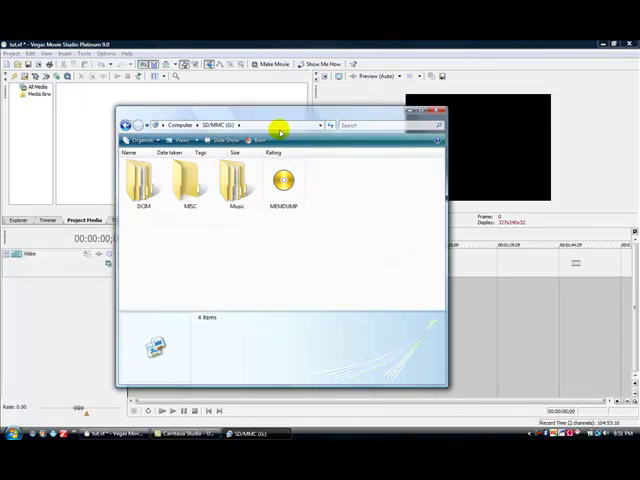
Preview clip 128_1352.MOV from the SD card's DCIM folder in QuickTime
double_click(137, 180)
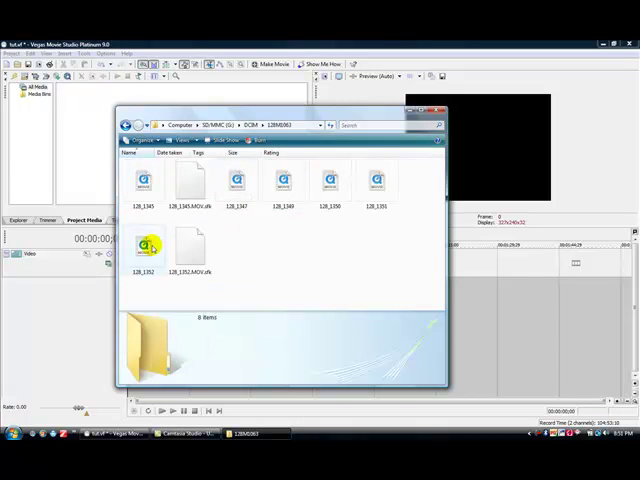
click(144, 248)
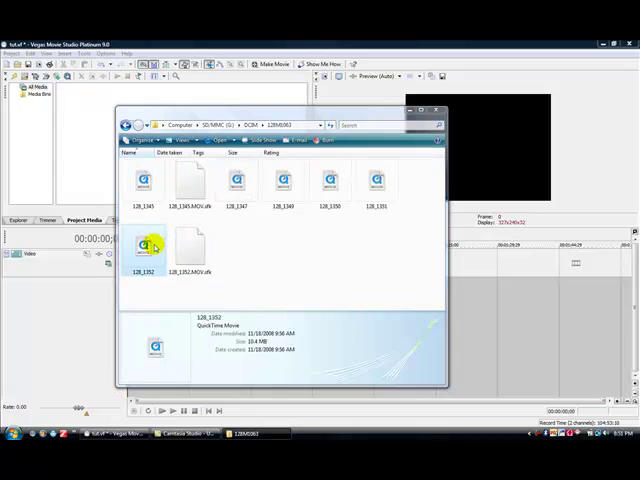
double_click(146, 247)
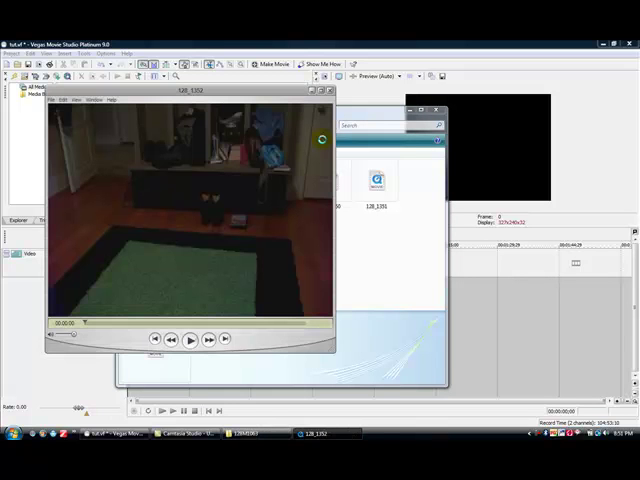
click(190, 340)
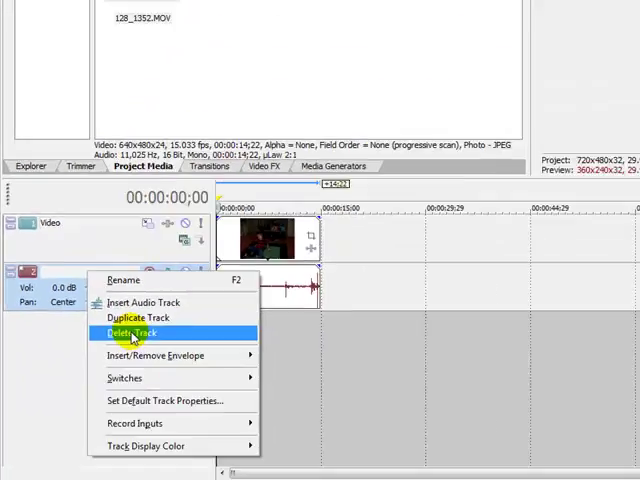
Delete the 128_1352 clip's audio track from the timeline
click(130, 333)
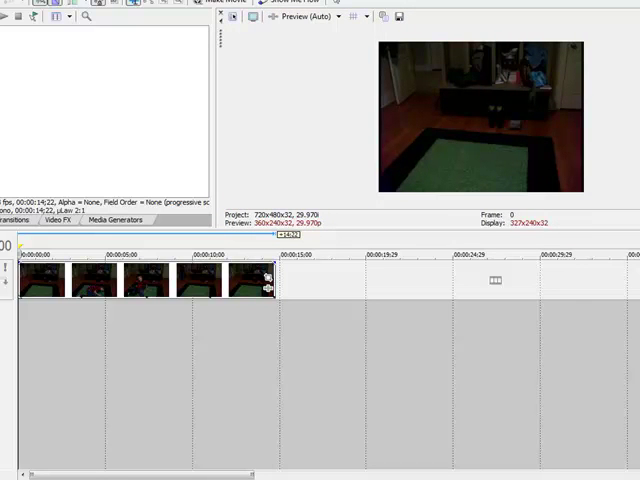
mouse_move(38, 310)
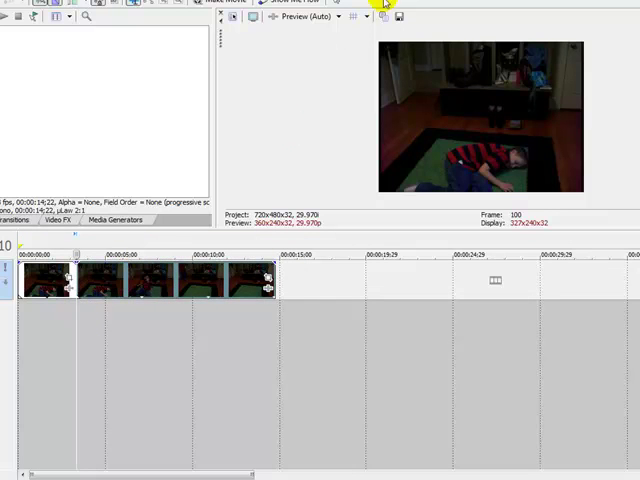
mouse_move(120, 300)
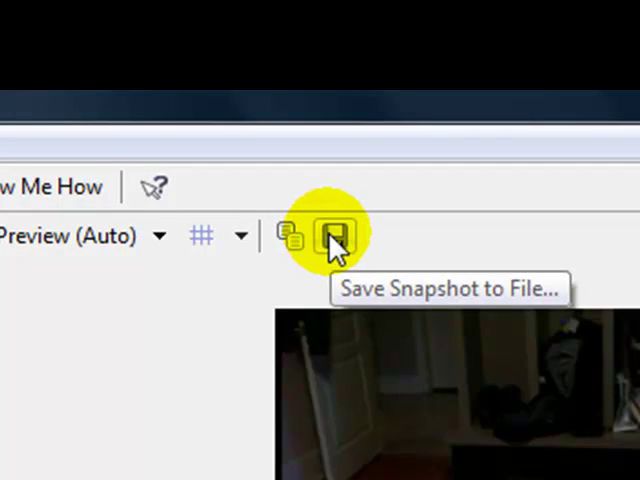
Save the preview frame at 00:00:03;10 as a JPEG snapshot to project media
click(334, 238)
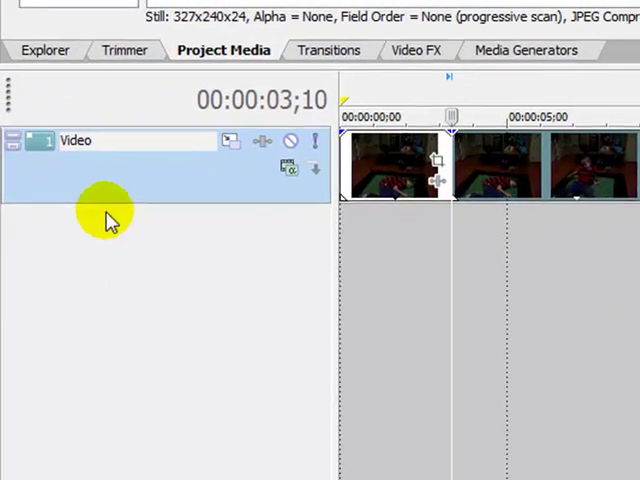
Insert a new video track and place Image1.jpg on it from Project Media
right_click(80, 140)
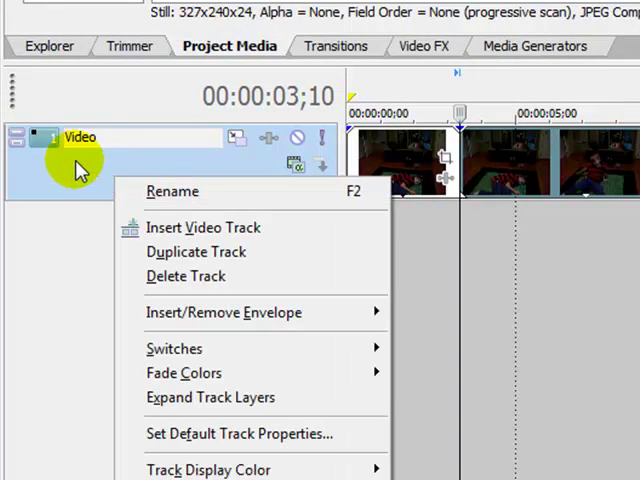
click(203, 227)
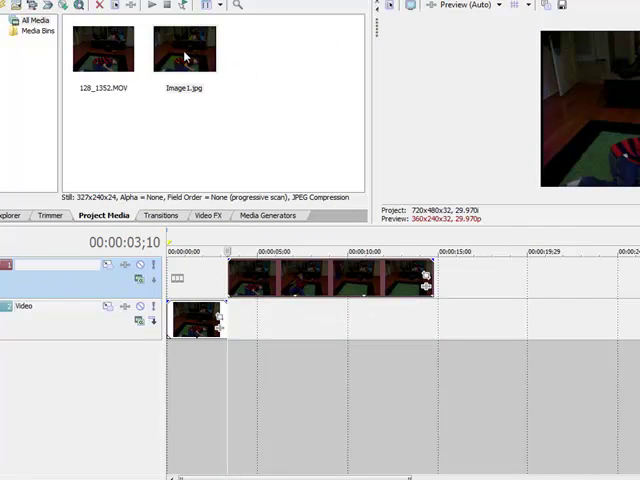
drag(184, 48, 240, 318)
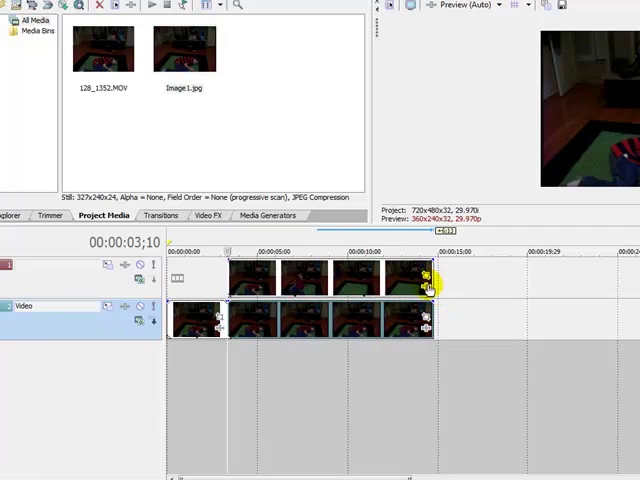
mouse_move(230, 396)
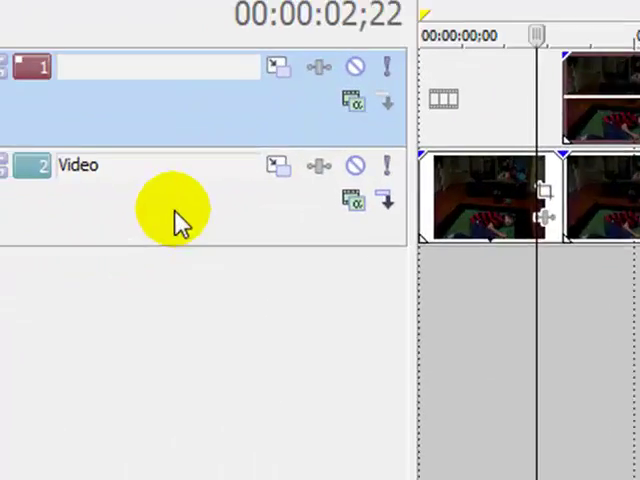
Duplicate the top video track with its clips as a third layer
right_click(180, 210)
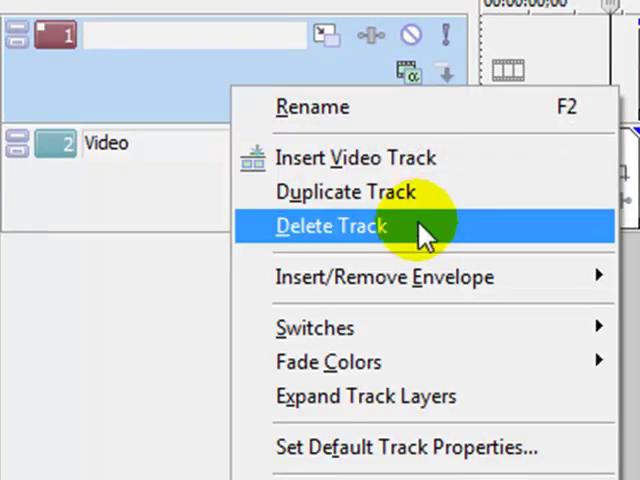
click(330, 226)
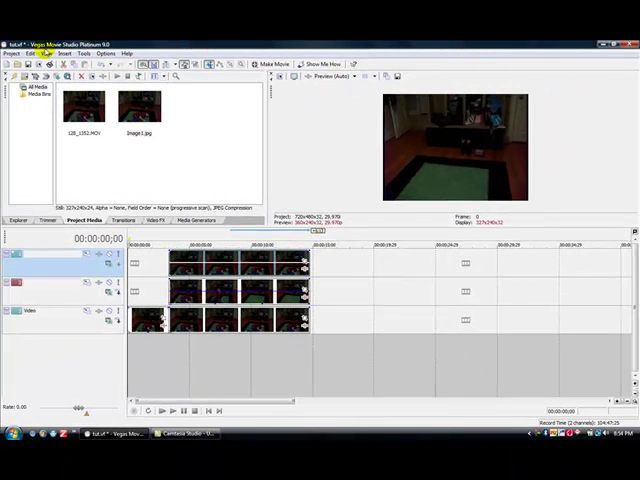
mouse_move(313, 117)
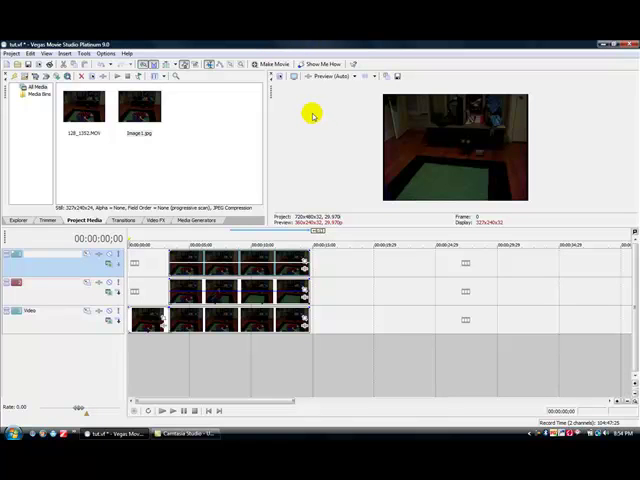
mouse_move(320, 124)
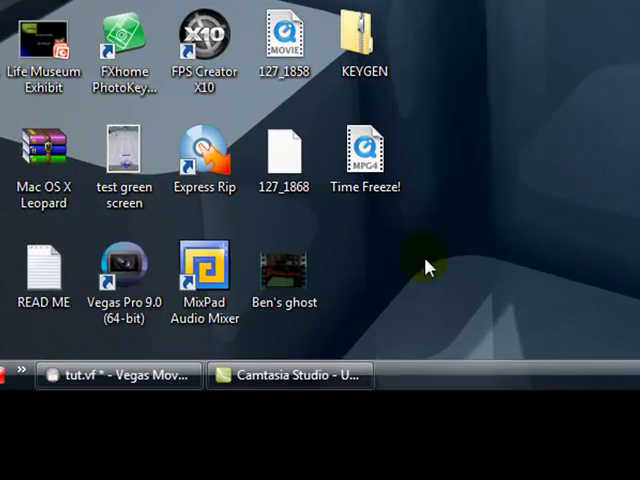
Return from the desktop to Vegas via its taskbar button
click(118, 375)
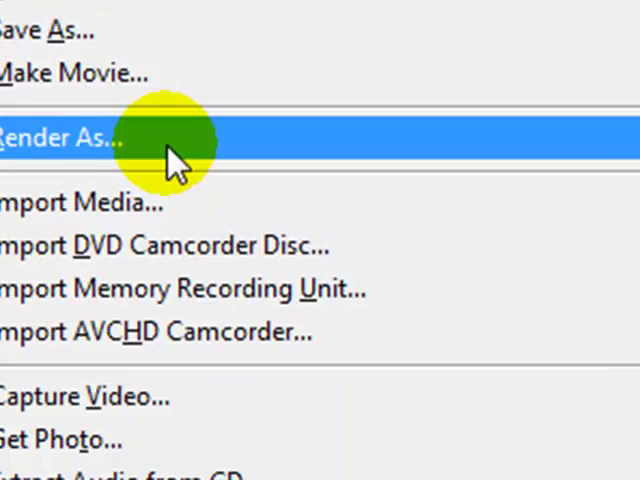
Render the project as WMV to the Desktop, cancelling at 4% and closing progress
click(60, 139)
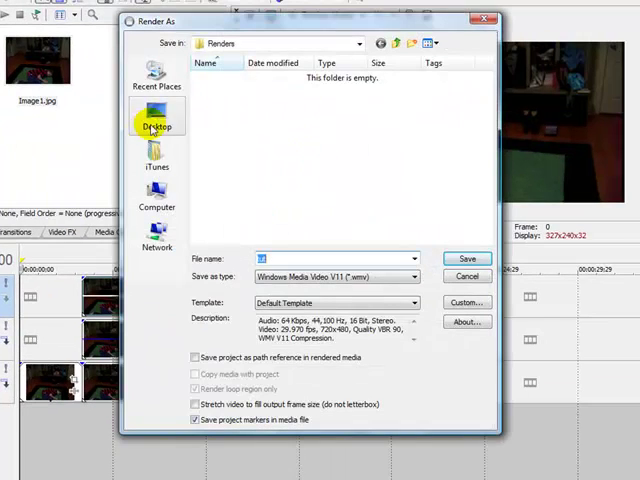
click(157, 120)
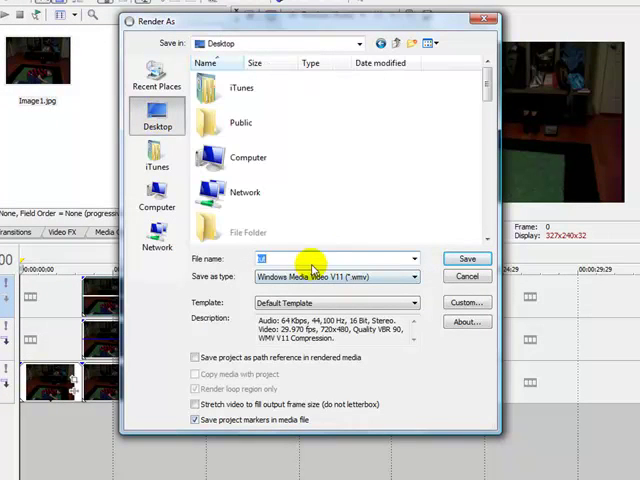
click(466, 258)
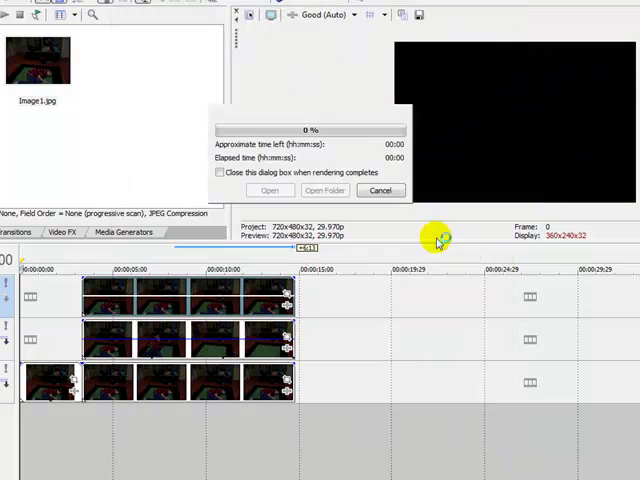
click(380, 190)
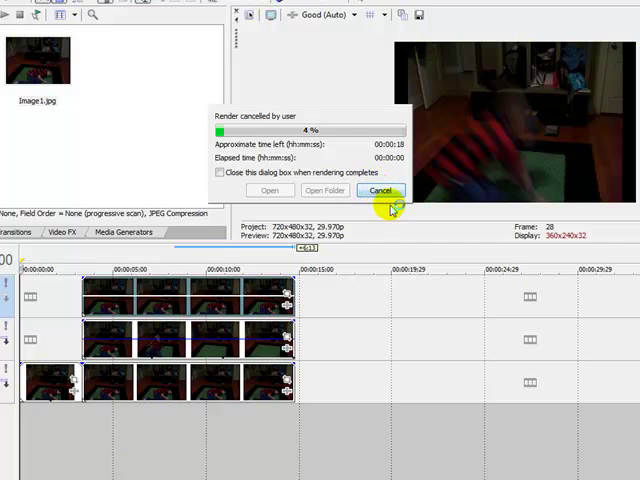
click(381, 190)
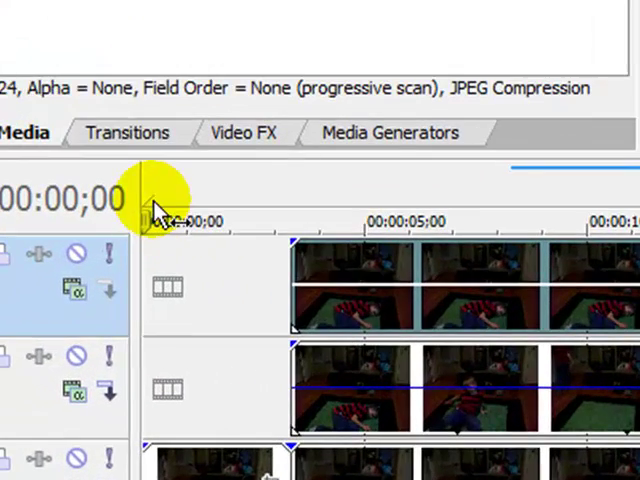
mouse_move(155, 210)
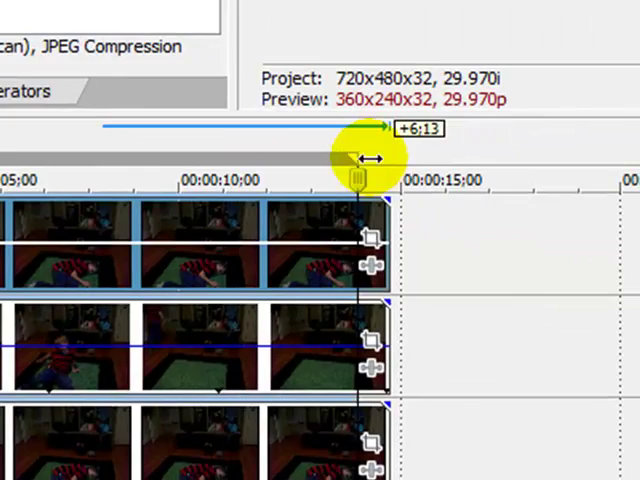
Render only the loop region to tut.wmv, then cancel at 7%
click(40, 187)
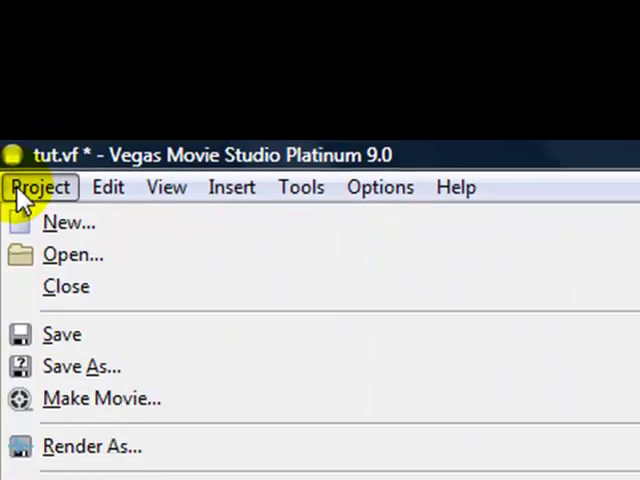
click(92, 447)
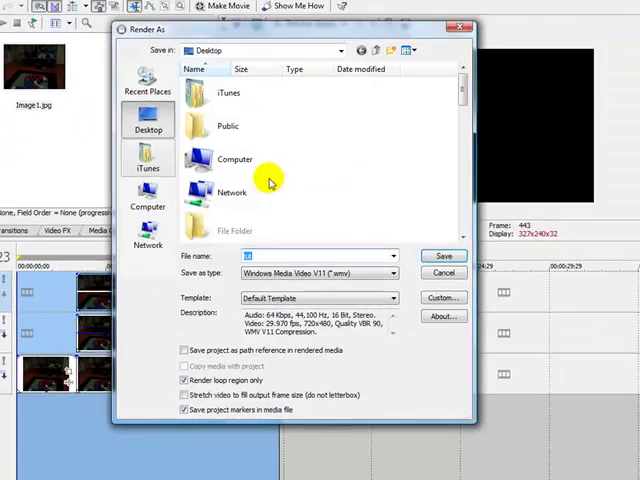
click(443, 256)
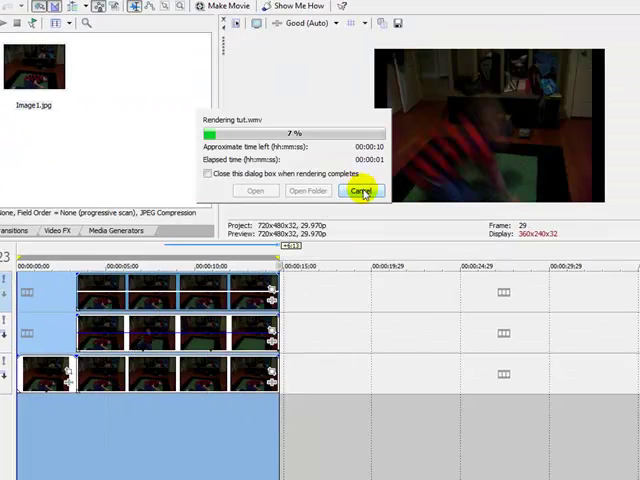
click(361, 191)
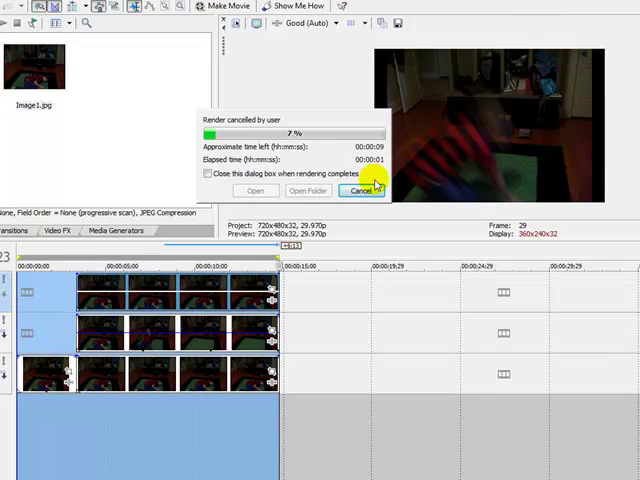